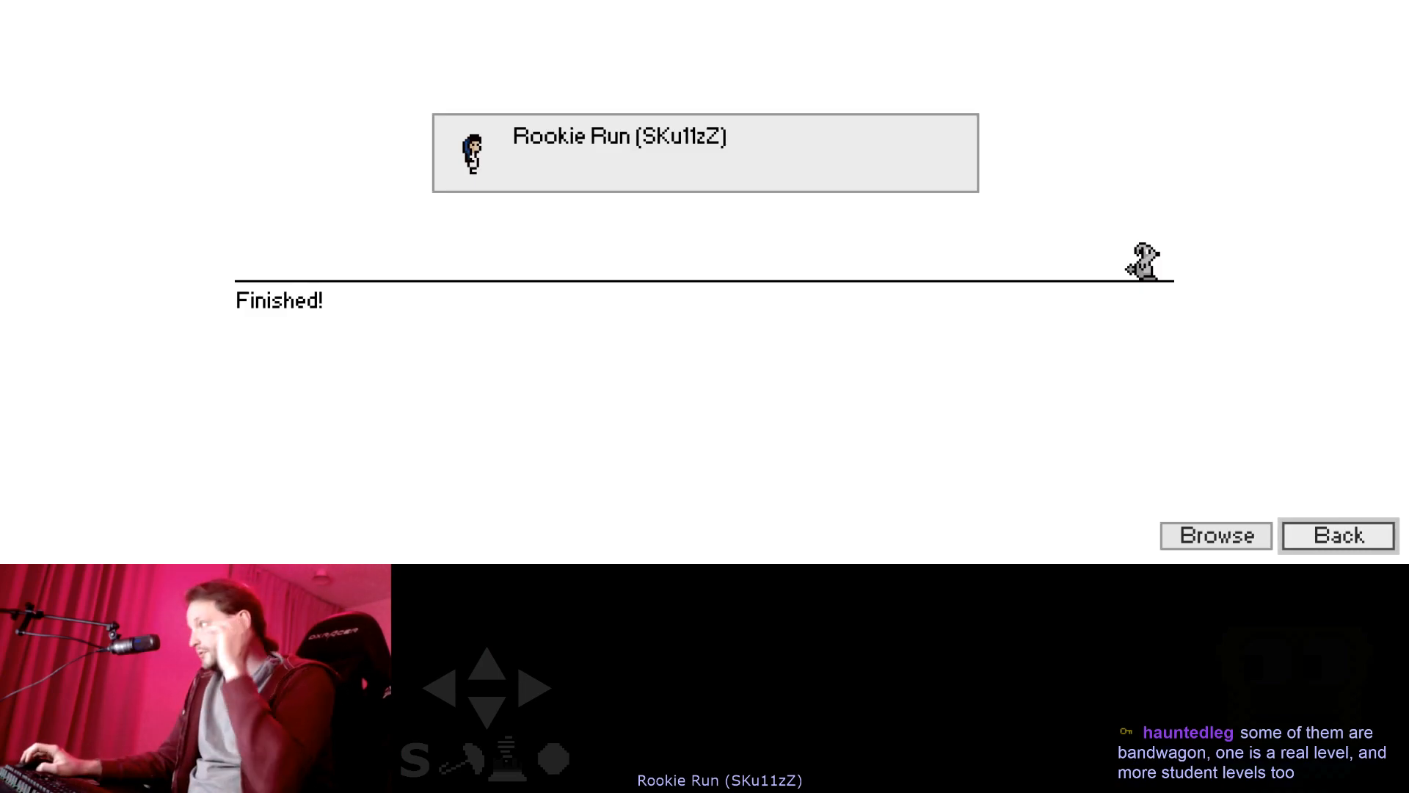
- Browse the installed levels and select Rookie Run to reach its save slots
{"action": "left_click", "coordinate": [1337, 535]}
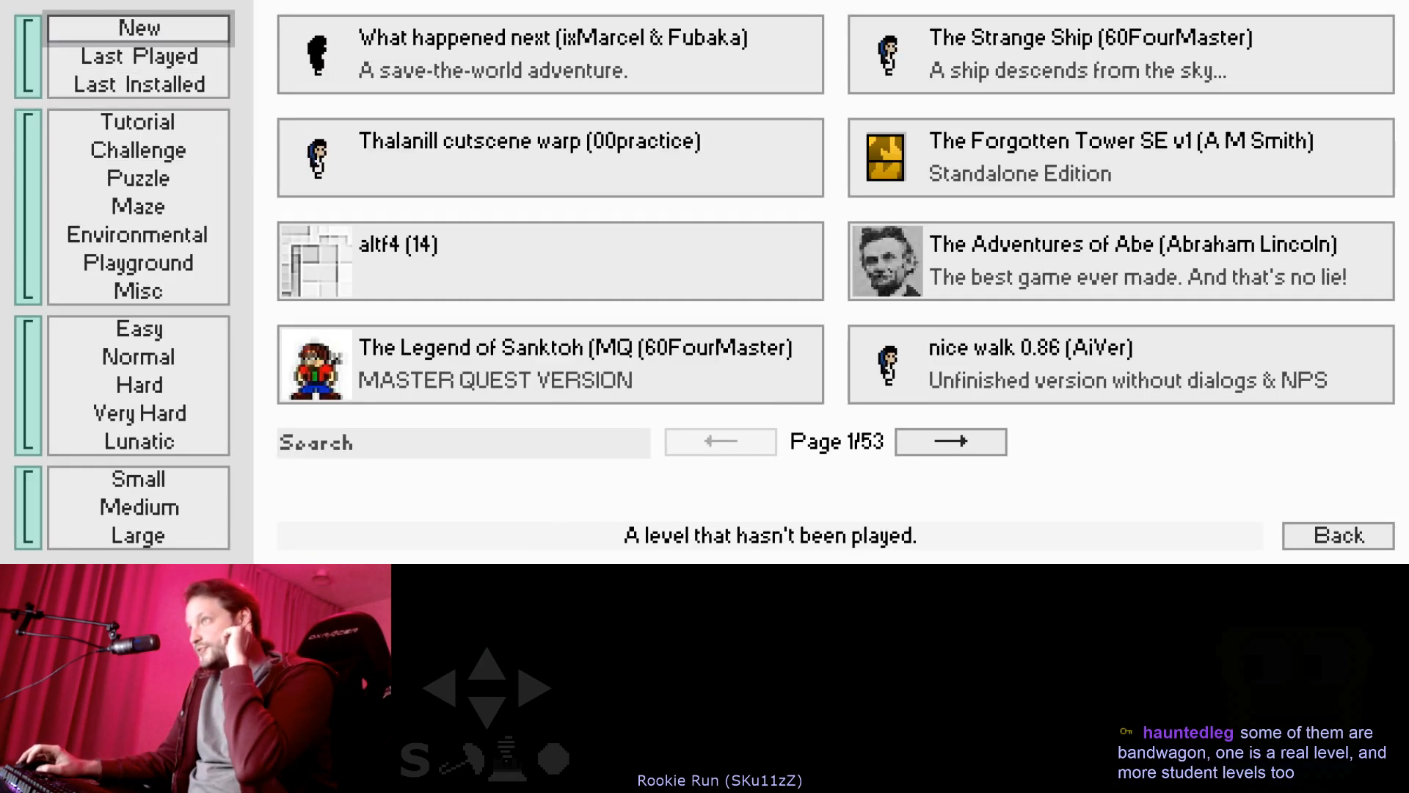
{"action": "left_click", "coordinate": [139, 84]}
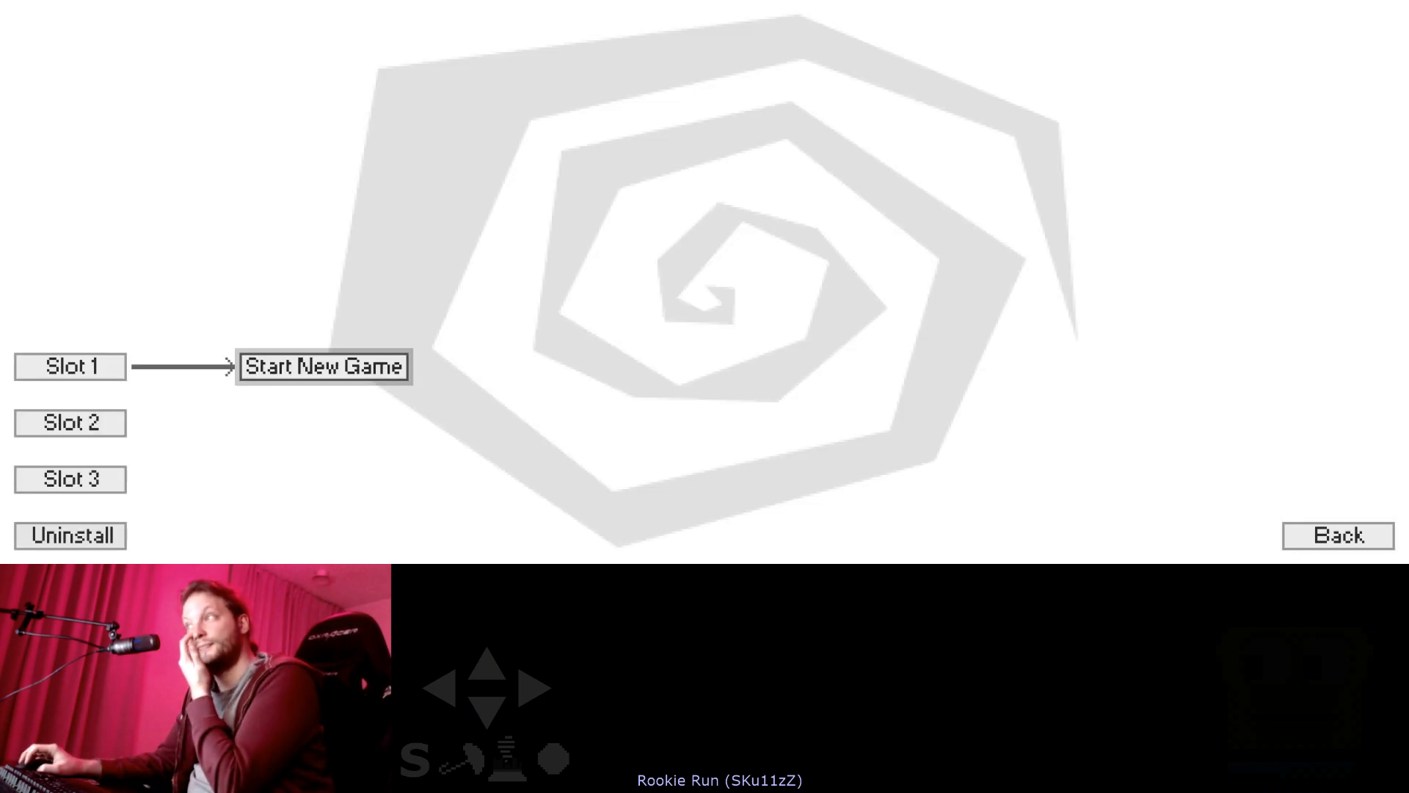
- Start a new Rookie Run game on Slot 1 and jump onto the blue brick ledge
{"action": "left_click", "coordinate": [323, 367]}
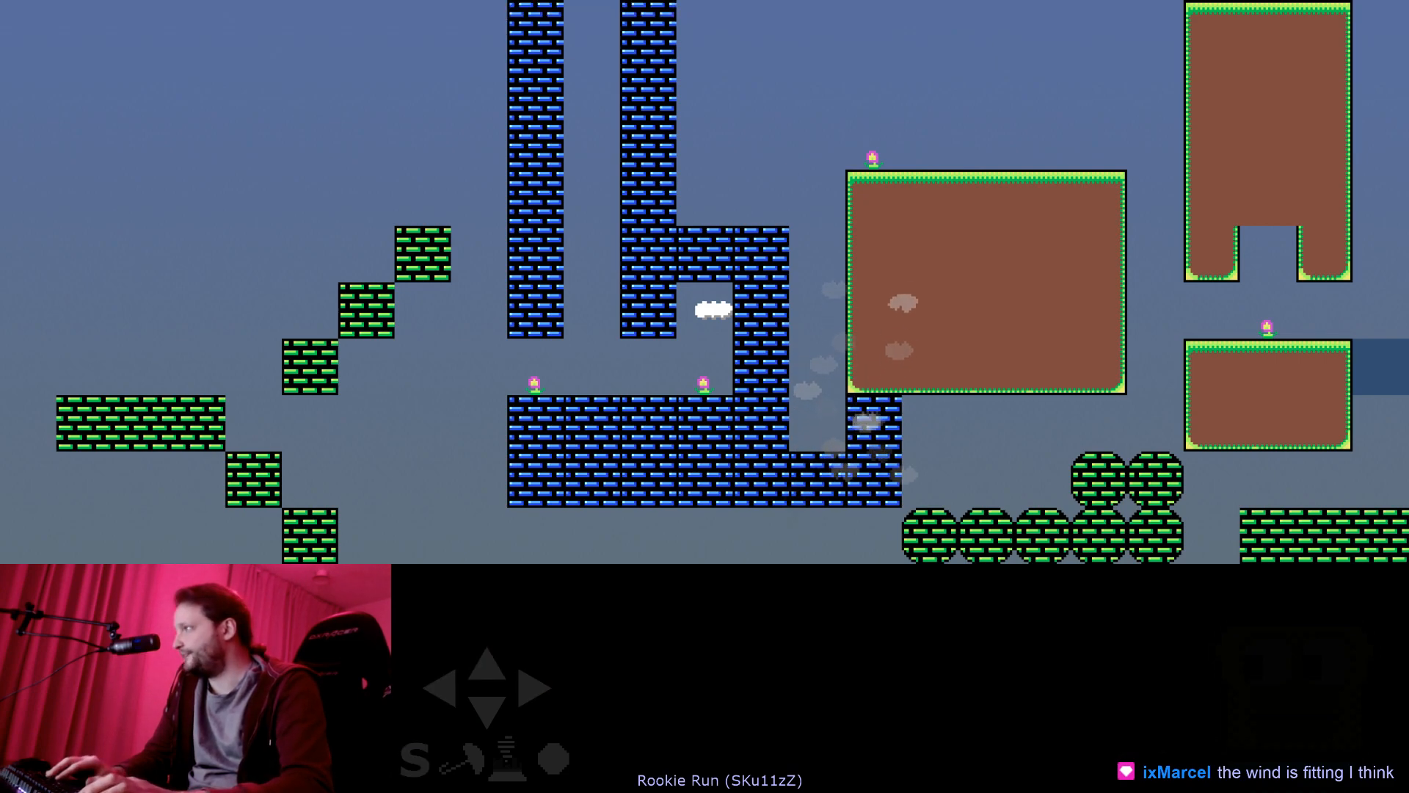
{"action": "key", "text": "up"}
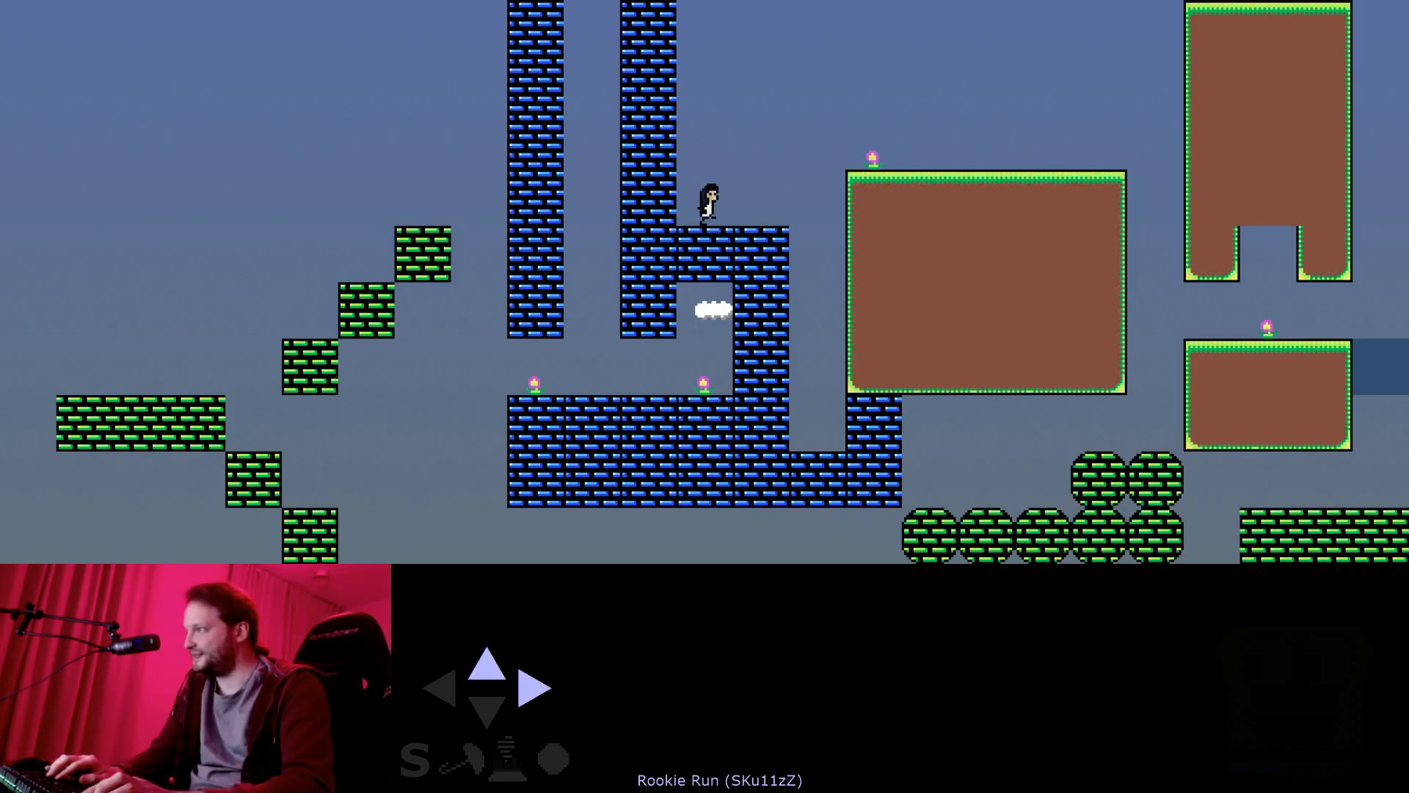
- Run right to the level's end and dismiss the You Win! screen with OK
{"action": "key", "text": "Right"}
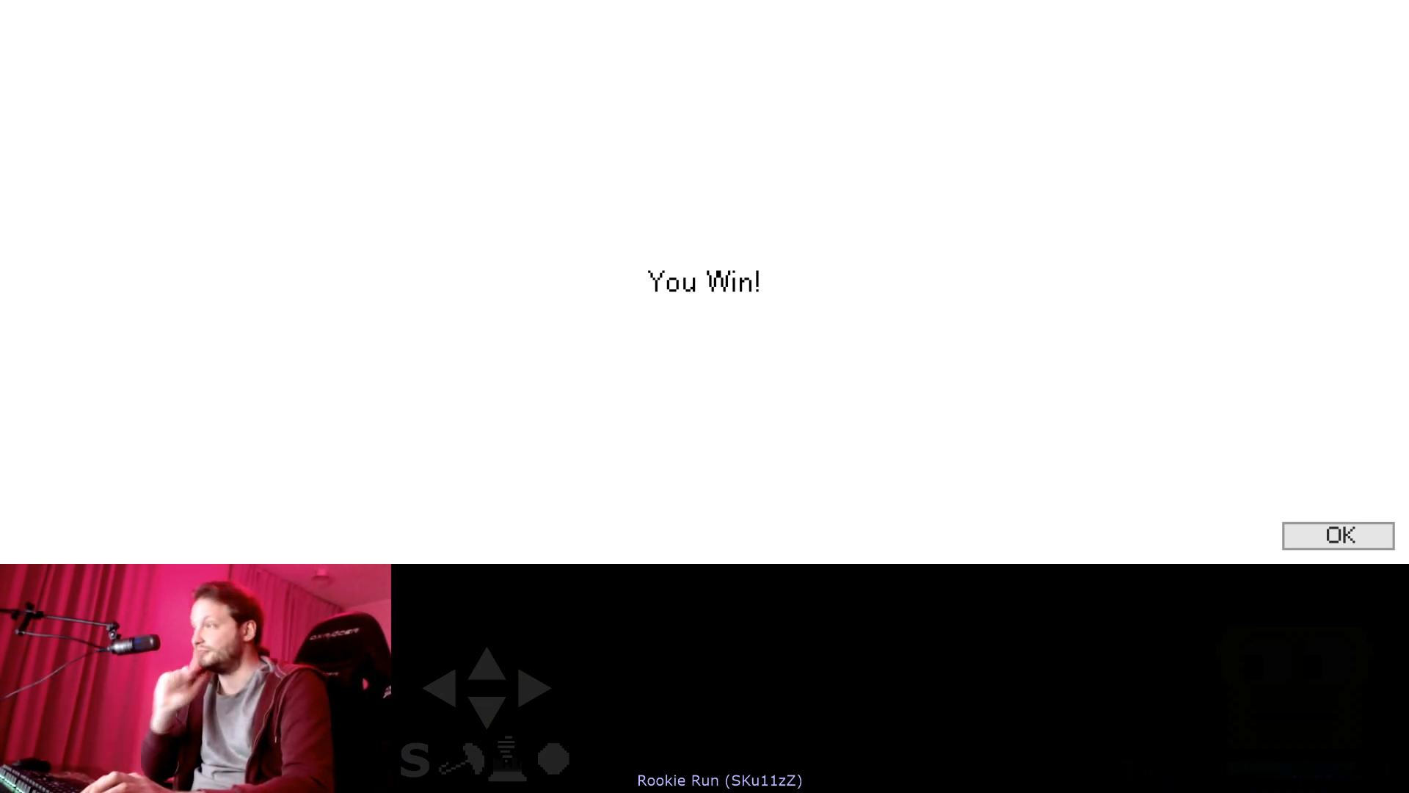
{"action": "left_click", "coordinate": [1338, 535]}
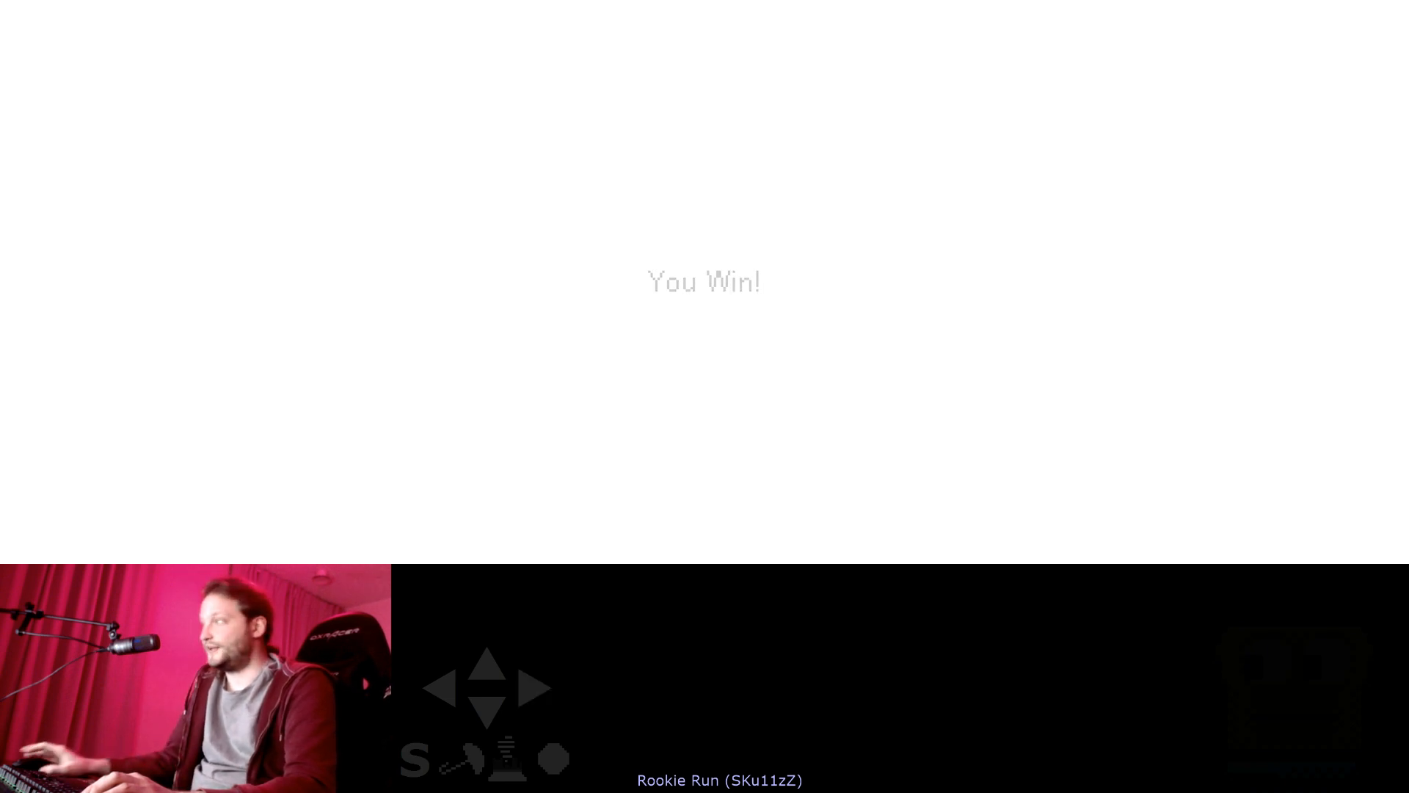